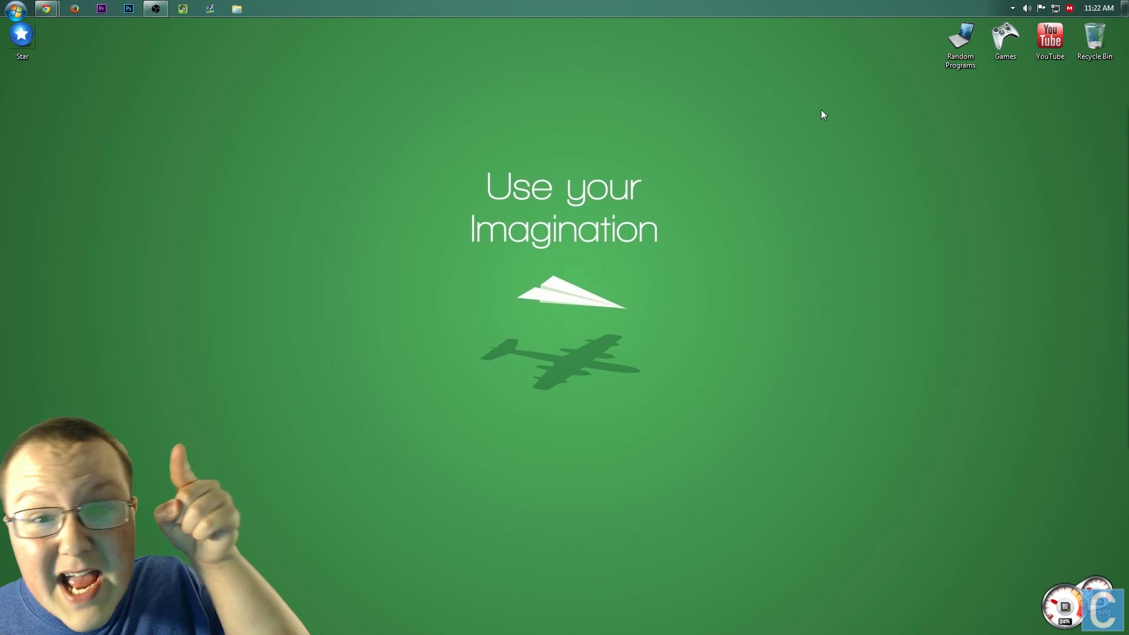
Create a new folder named Star on the desktop beside the Star PNG.
left_click(959, 39)
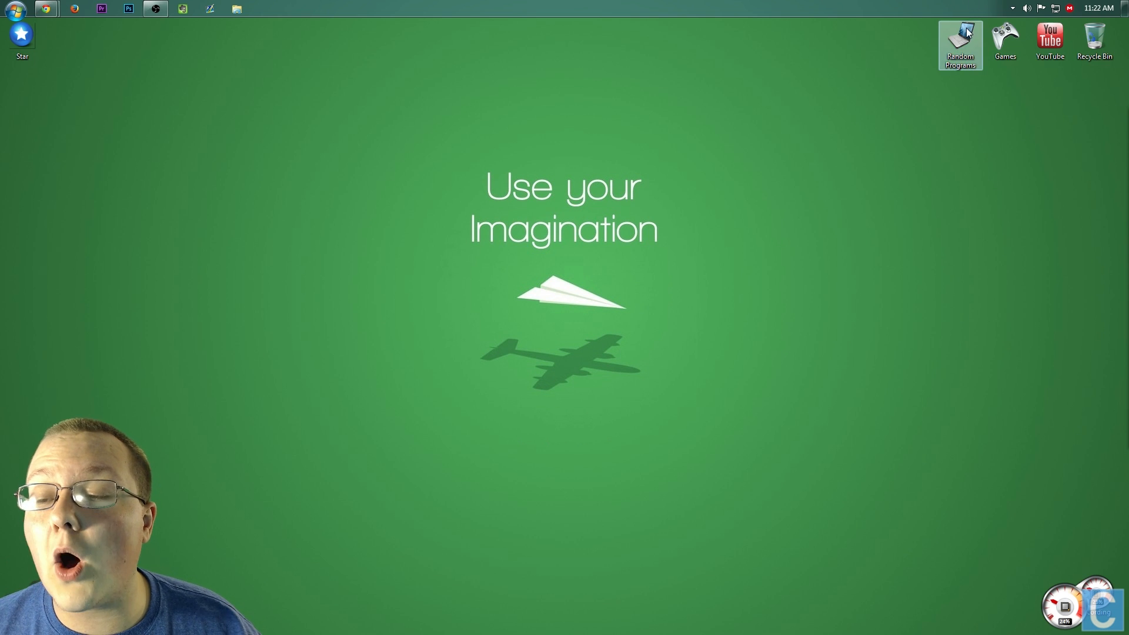
mouse_move(1026, 122)
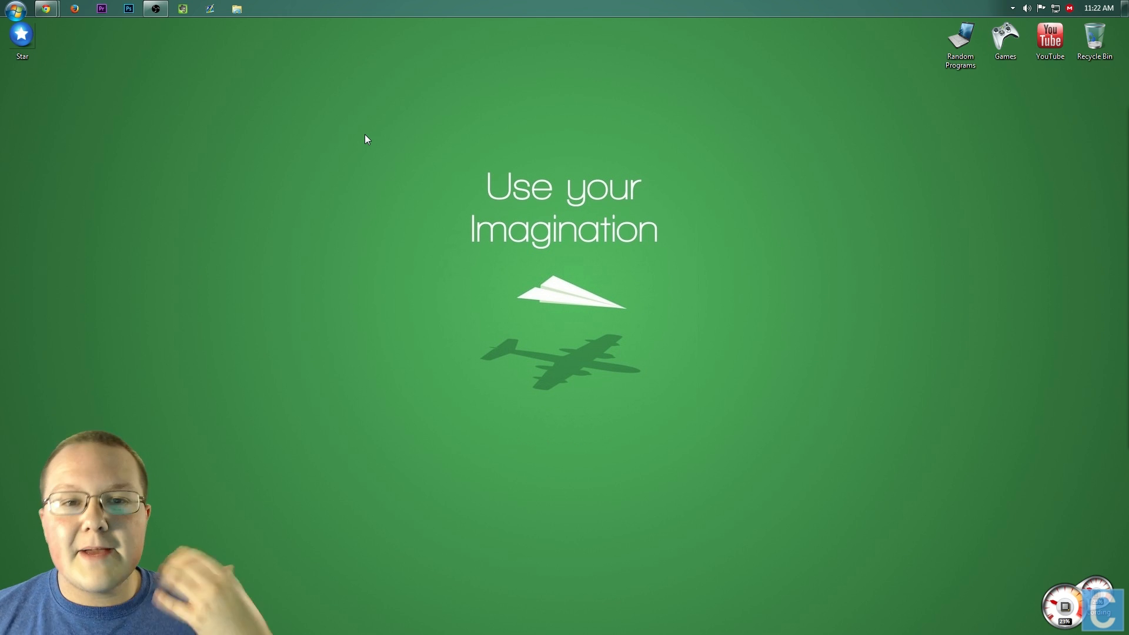
mouse_move(352, 150)
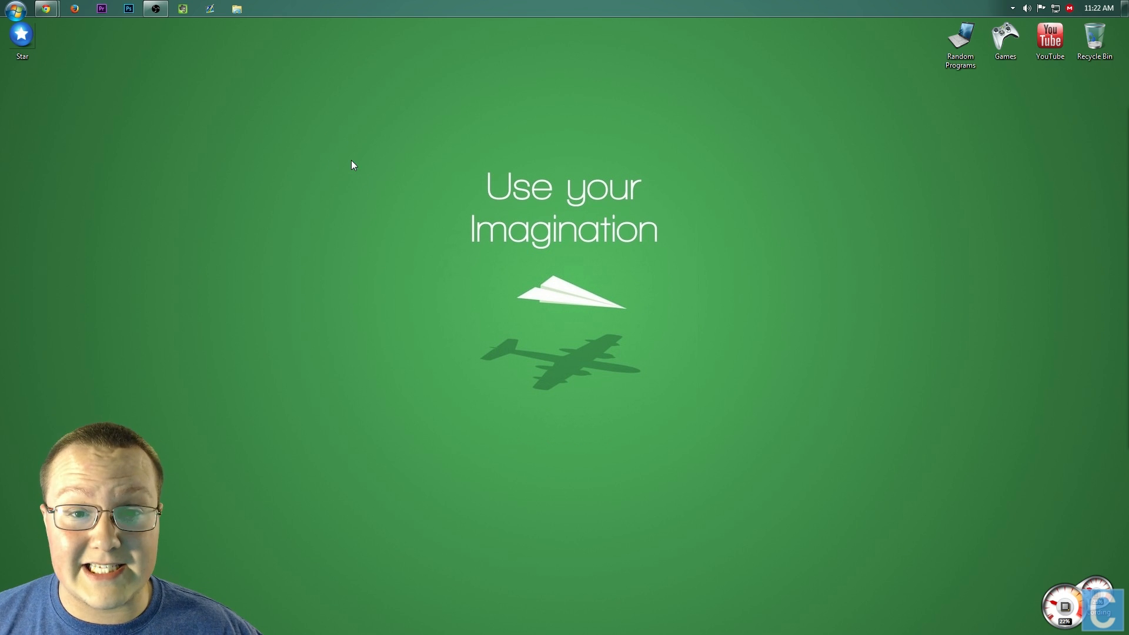
right_click(353, 164)
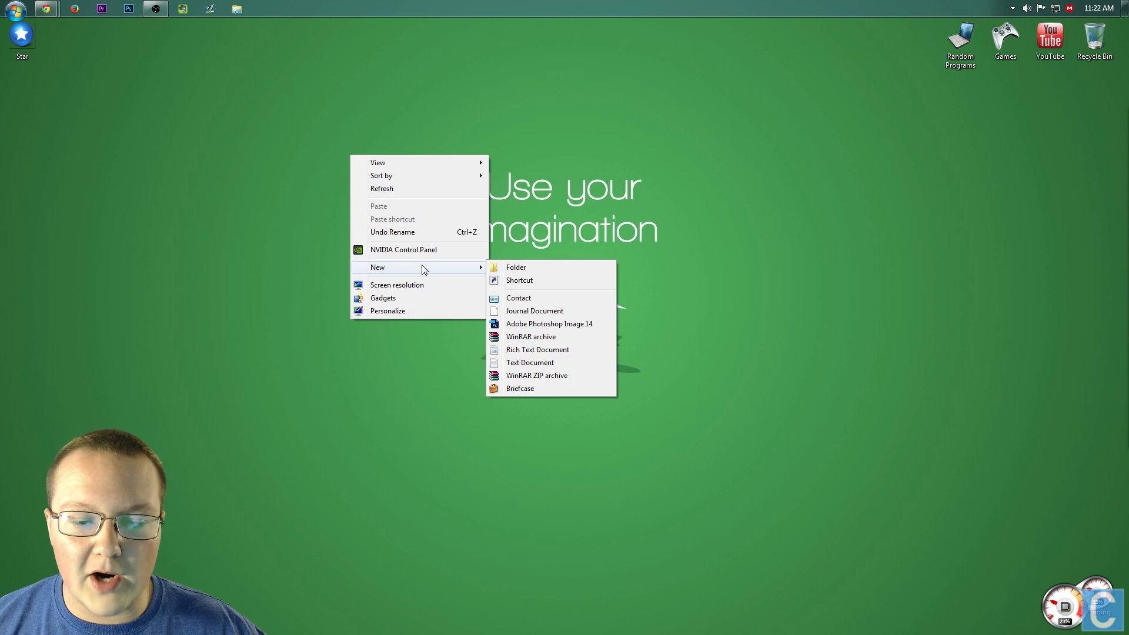
left_click(515, 267)
type("Star")
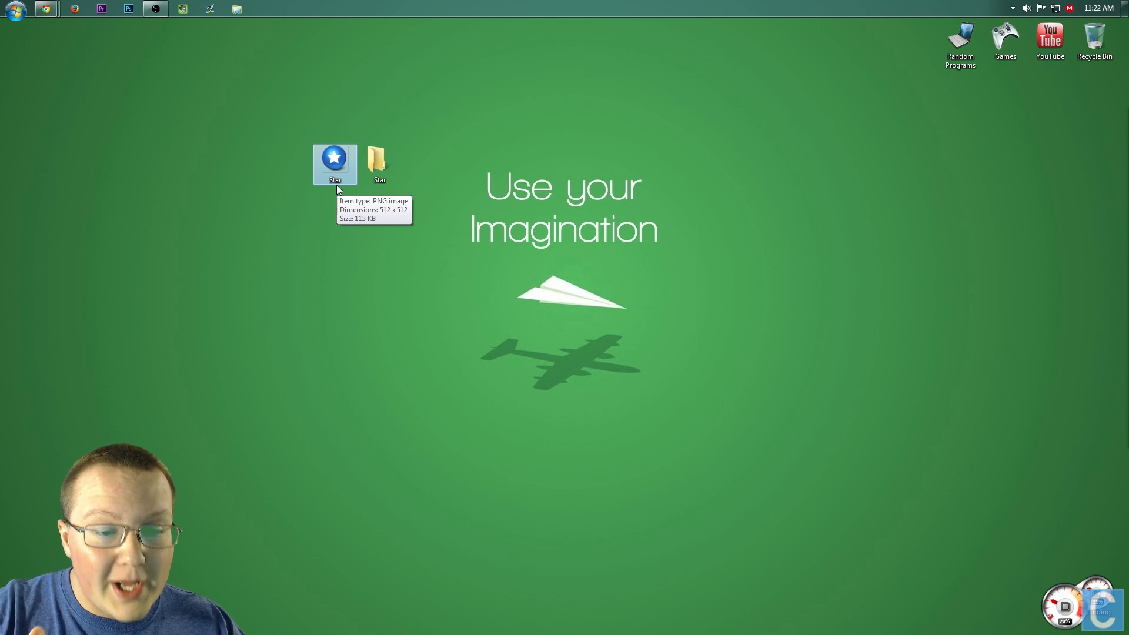
mouse_move(213, 193)
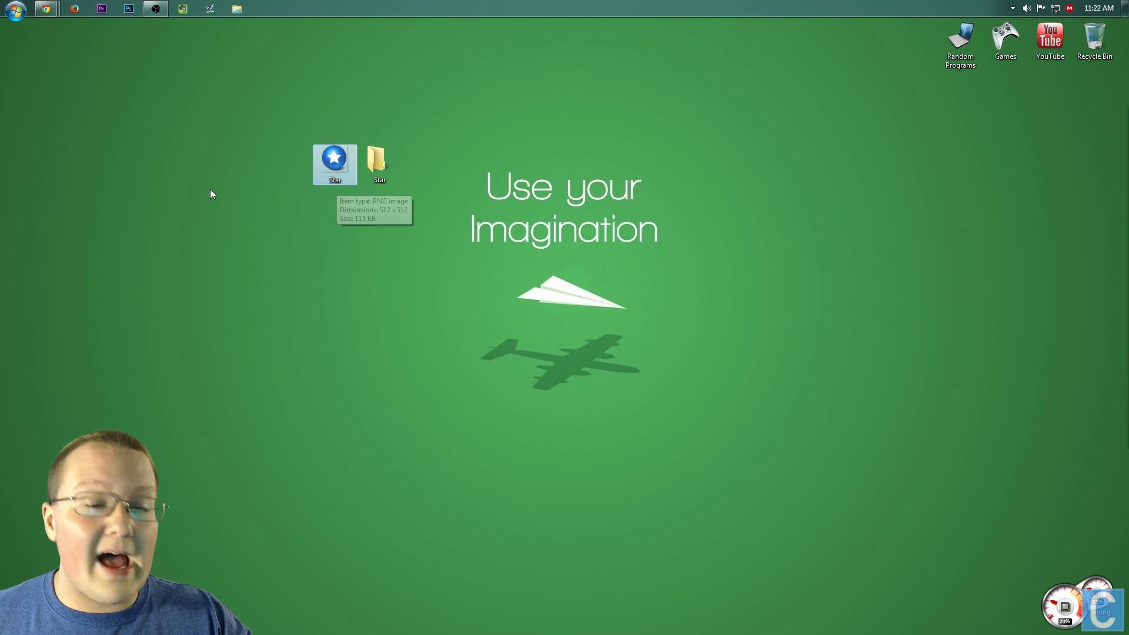
mouse_move(281, 208)
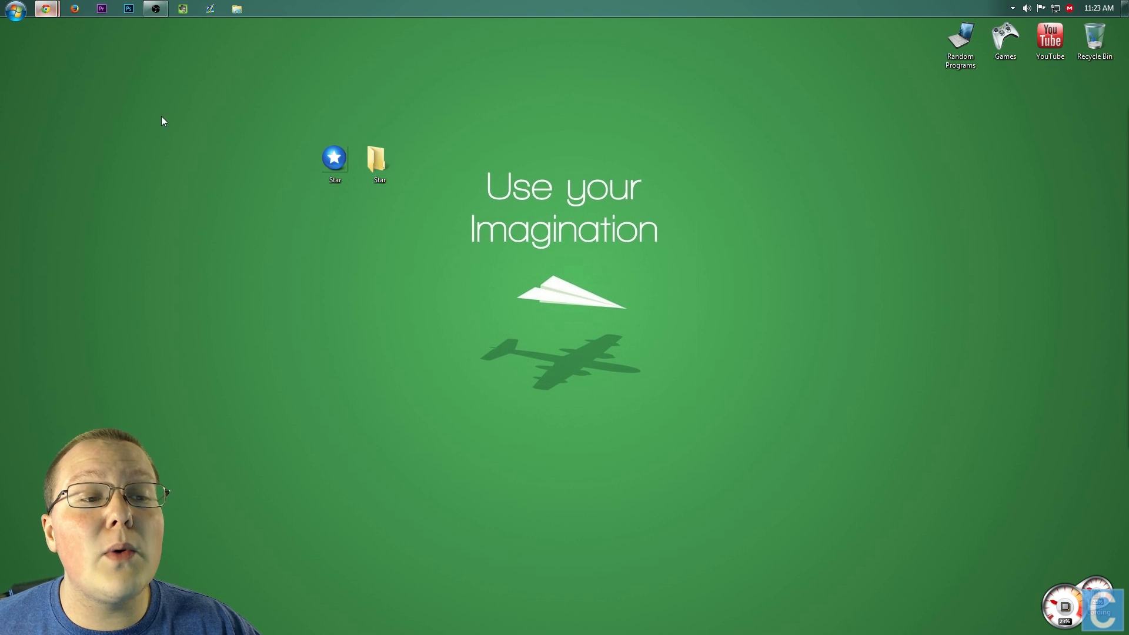
Load Star.png from the Desktop as the ICO converter's input image.
left_click(46, 7)
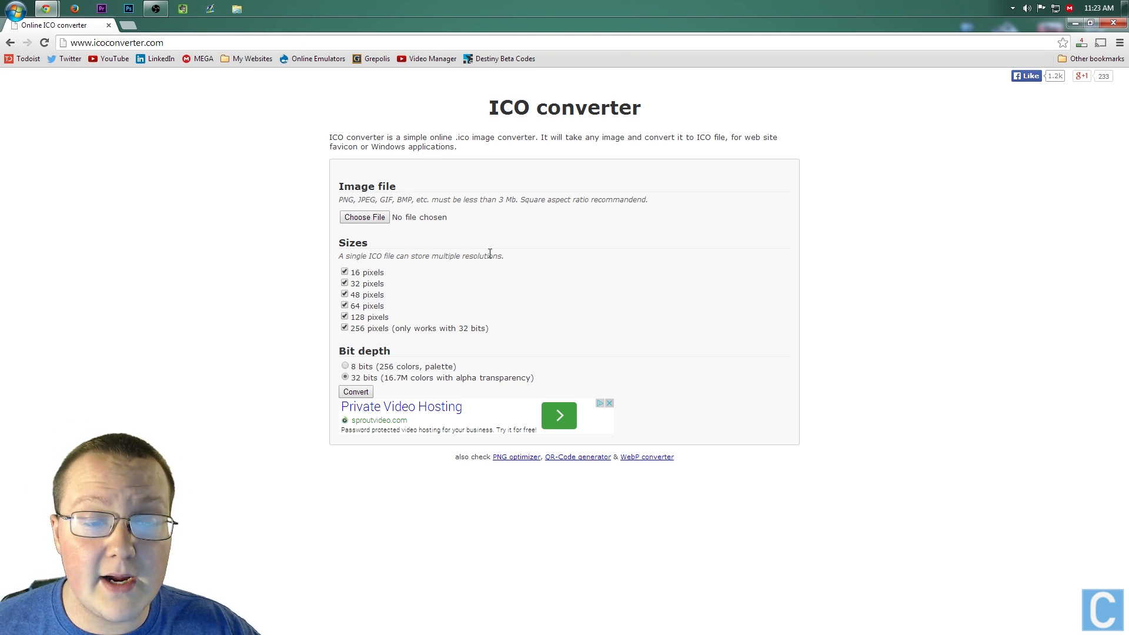
left_click(364, 217)
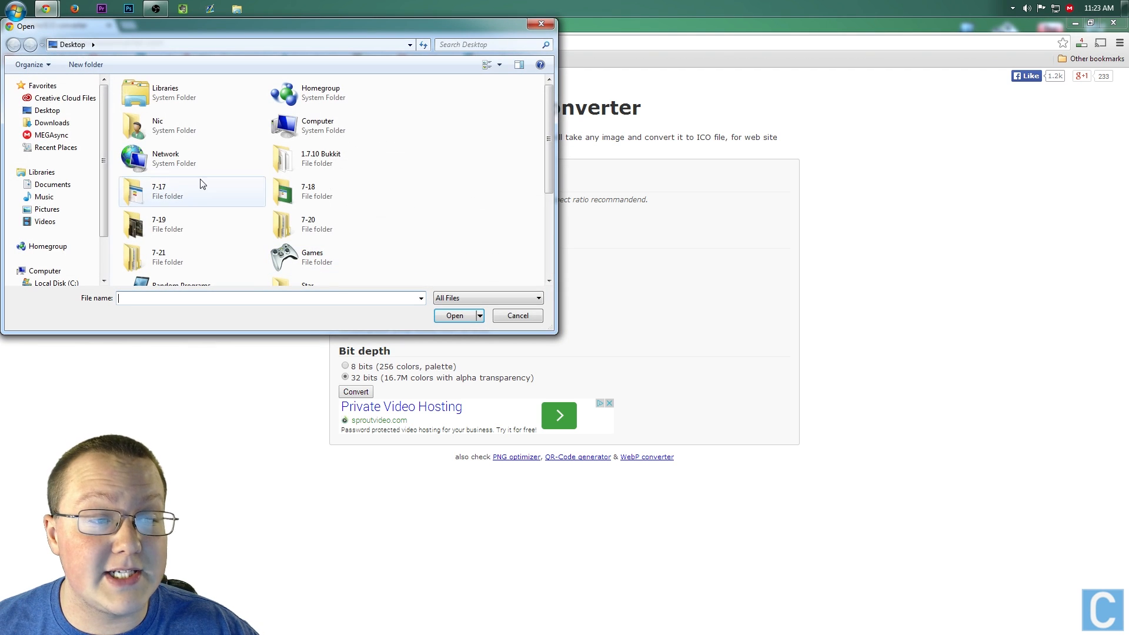
scroll("down", 3)
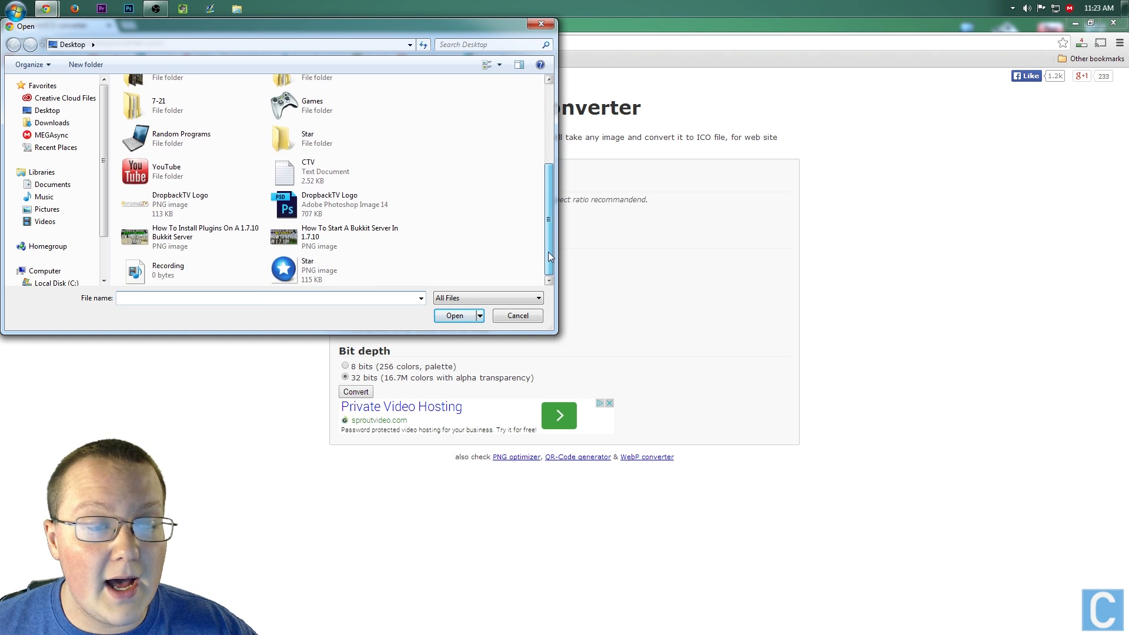
left_click(319, 270)
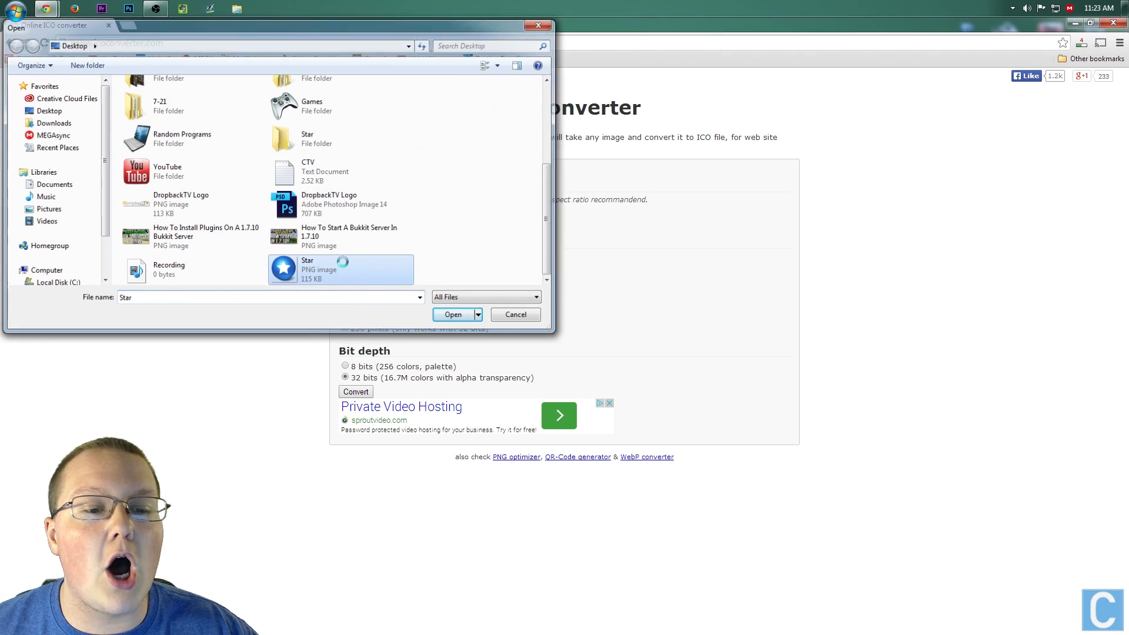
left_click(452, 314)
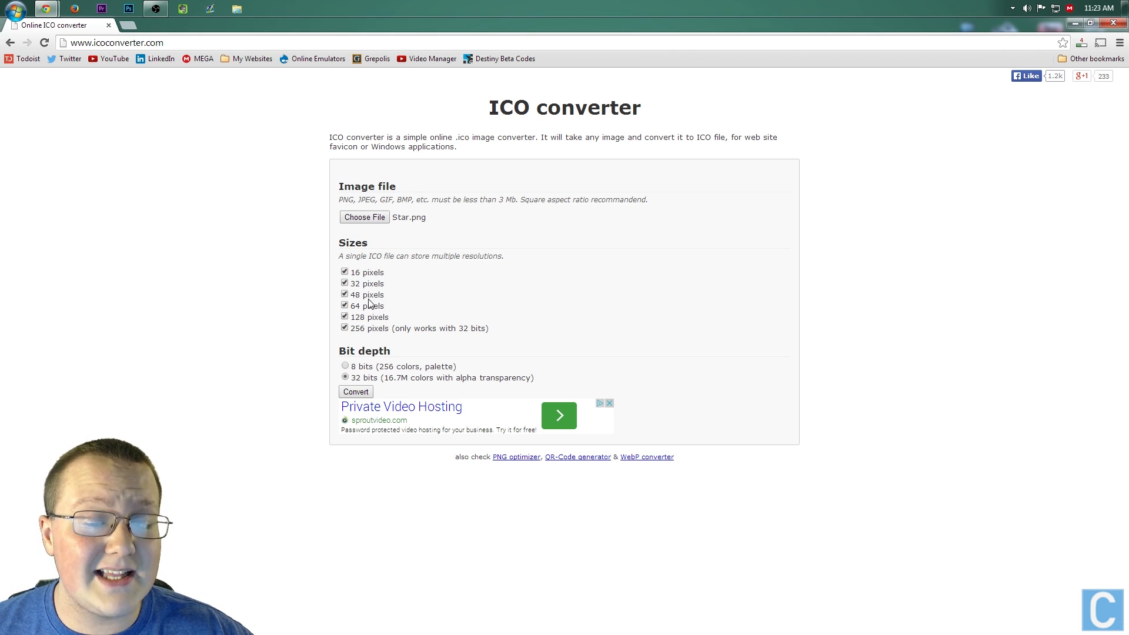
mouse_move(353, 348)
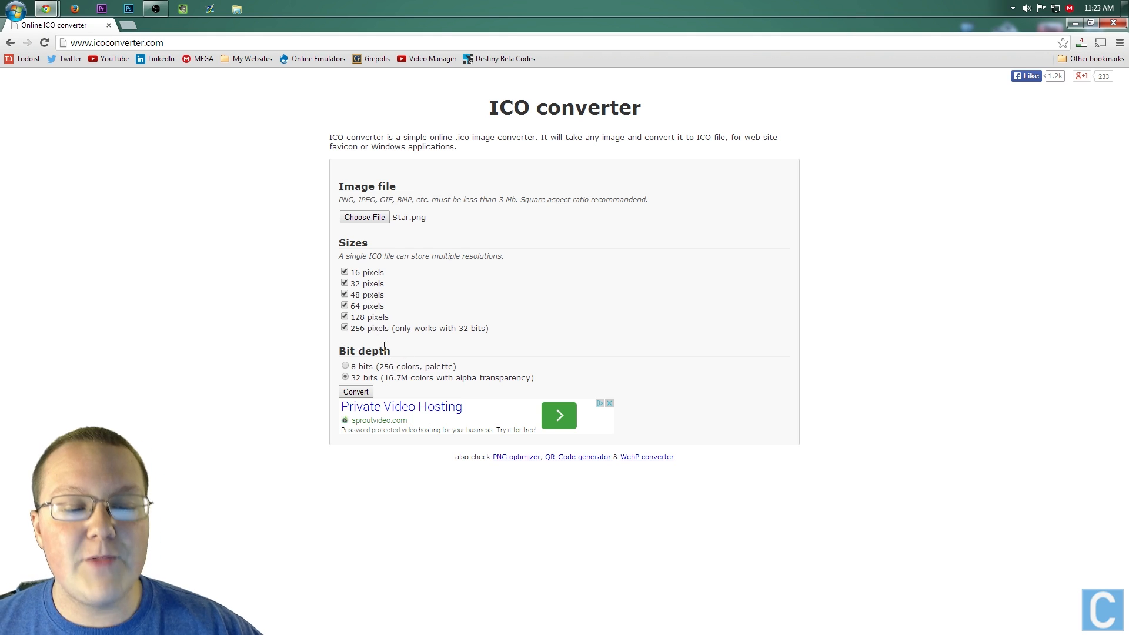
mouse_move(407, 383)
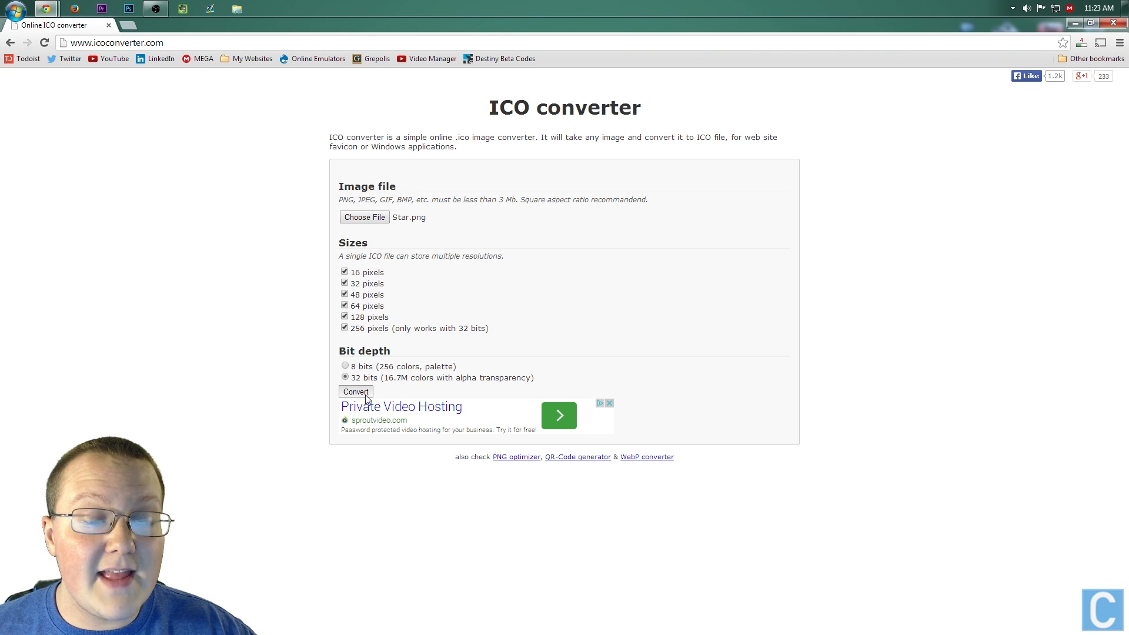
Convert Star.png to an ICO with all sizes at 32 bits and download it.
left_click(355, 391)
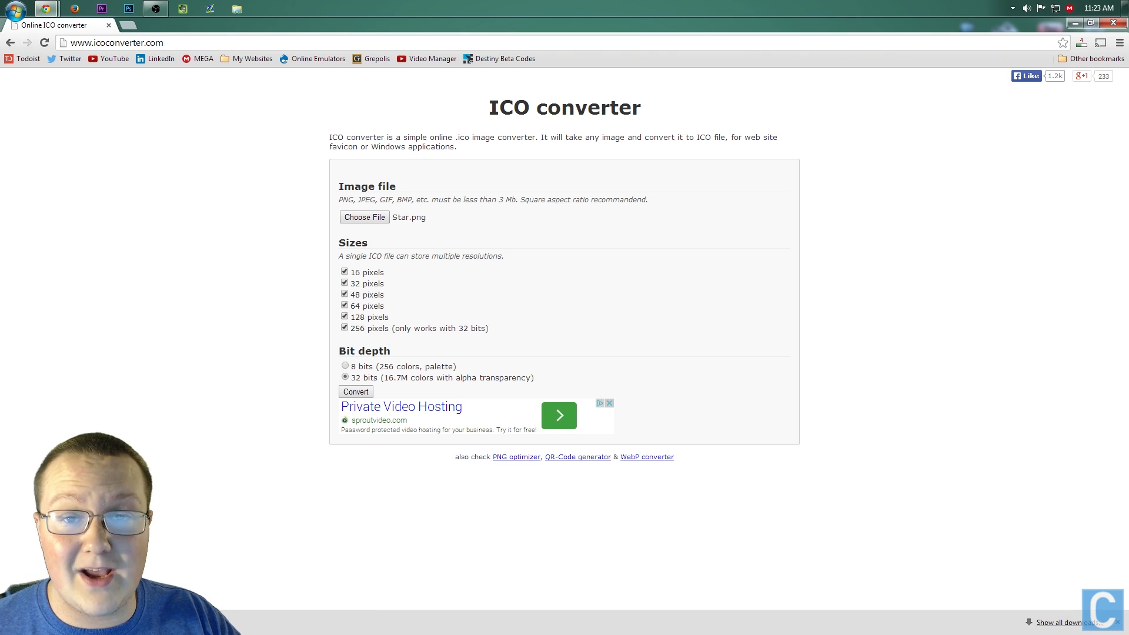
mouse_move(1019, 40)
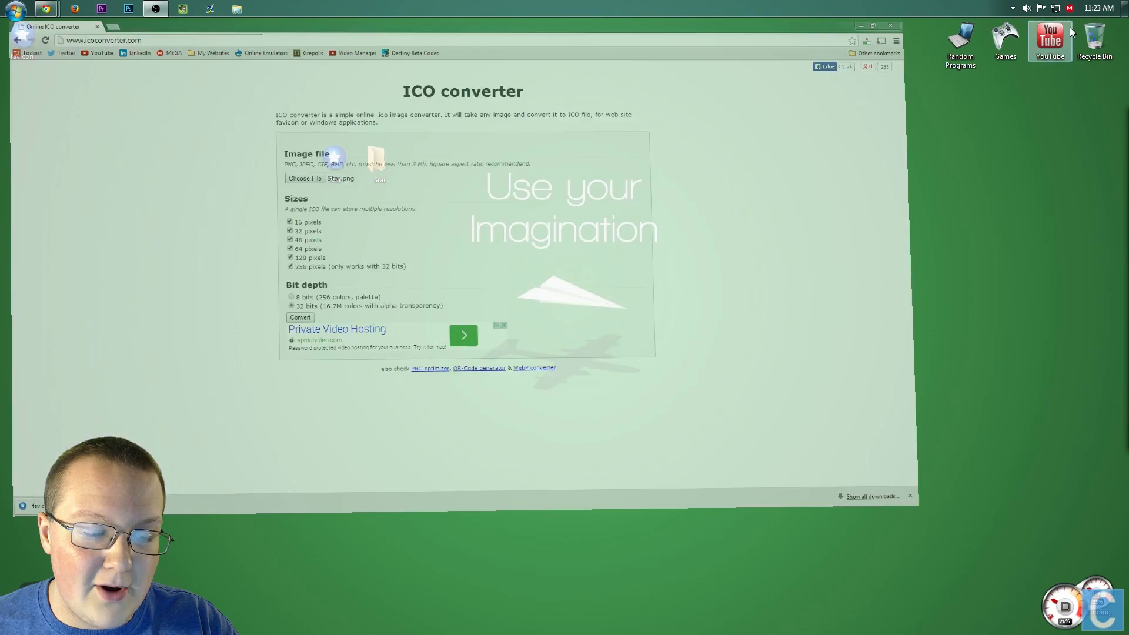
Rename the downloaded favicon.ico to Star, then open the Star folder's Properties.
left_click(860, 27)
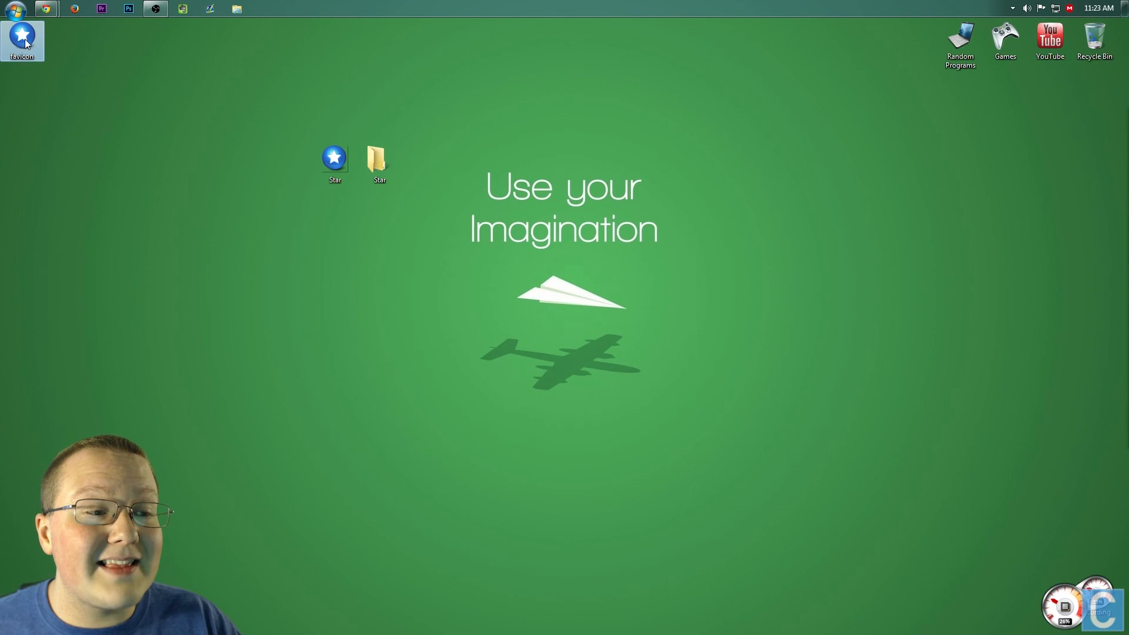
right_click(22, 38)
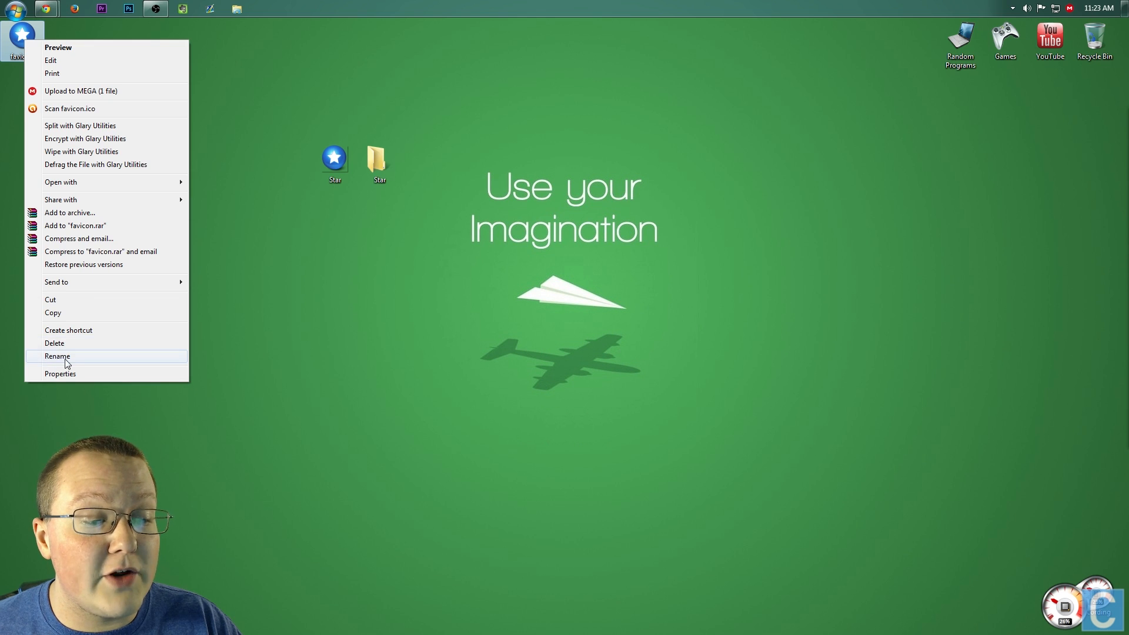
left_click(57, 356)
type("Star")
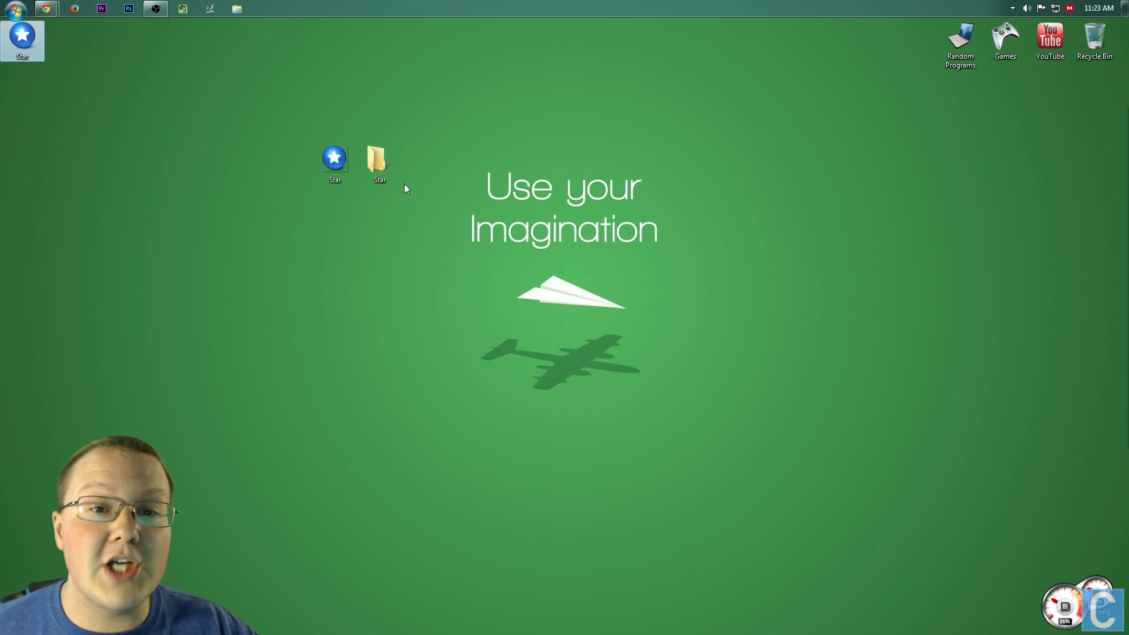
right_click(379, 160)
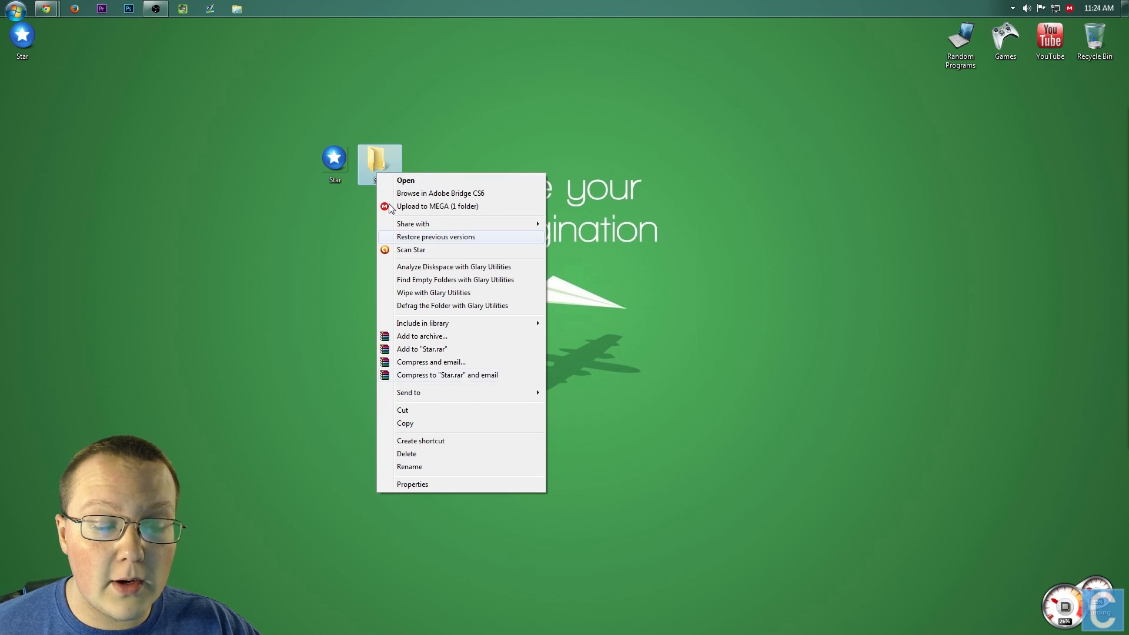
left_click(413, 484)
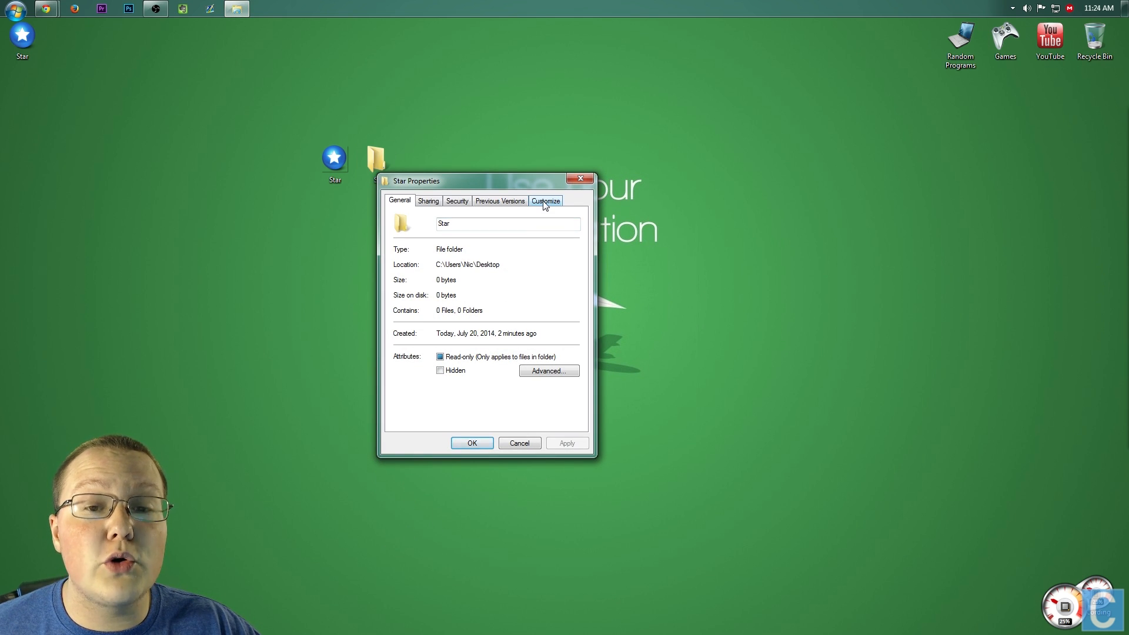
Choose the Star icon file as the Star folder's custom icon via Change Icon.
left_click(545, 201)
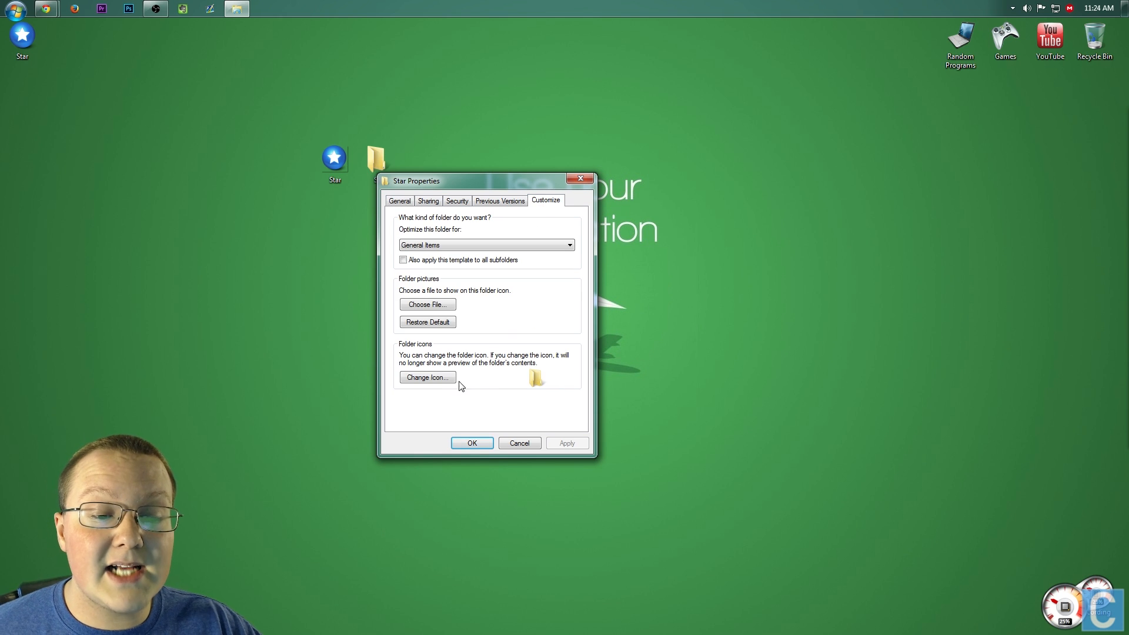
left_click(426, 377)
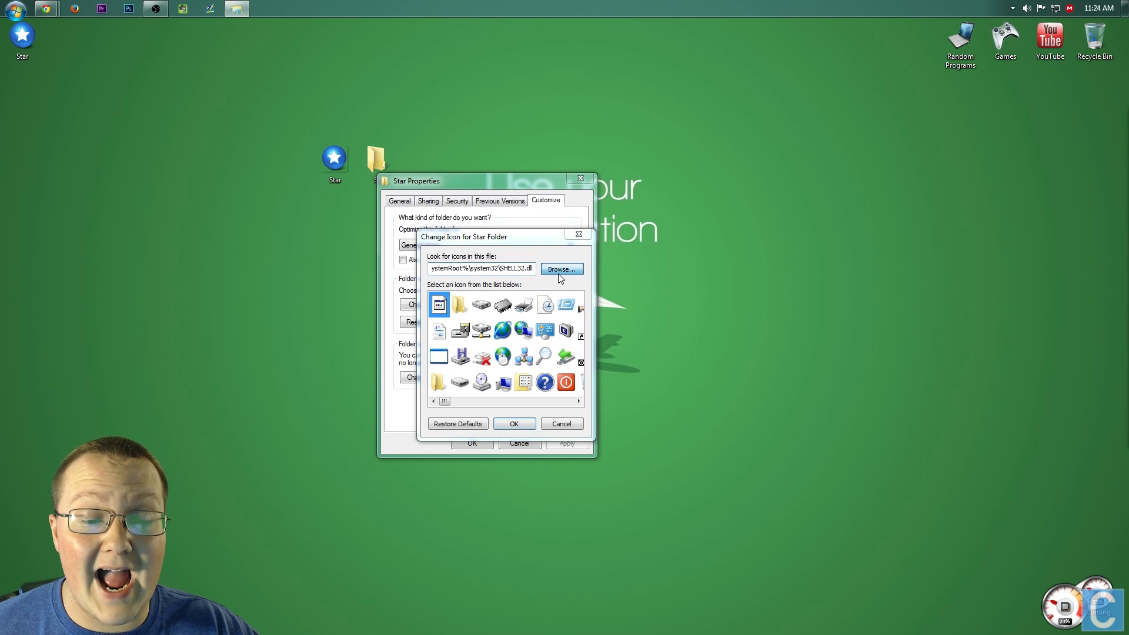
left_click(561, 269)
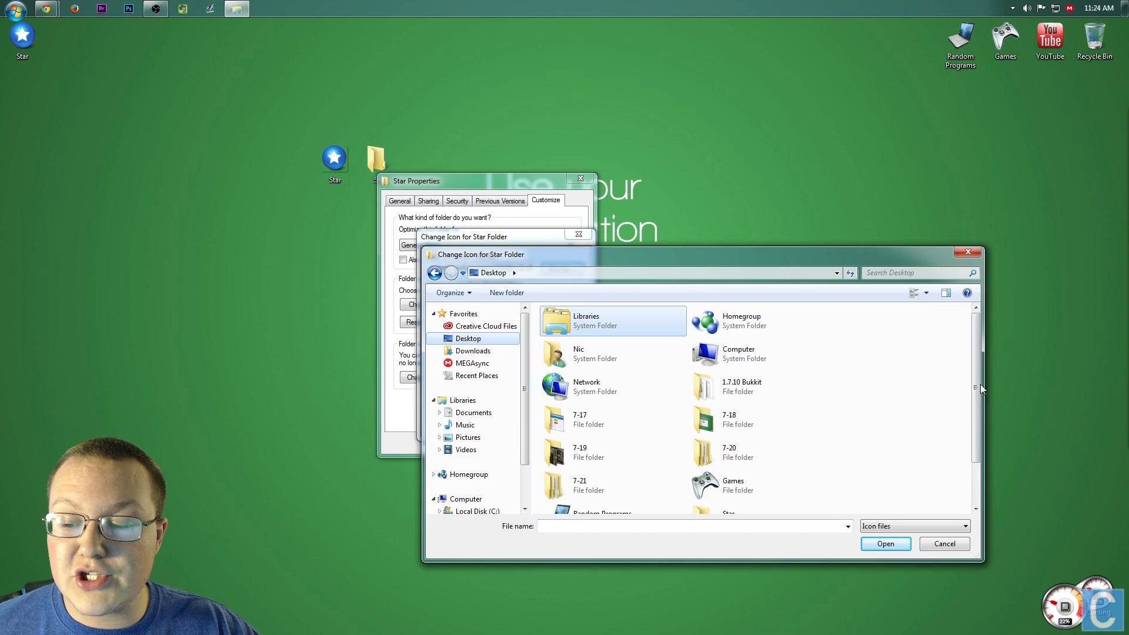
scroll("down", 3)
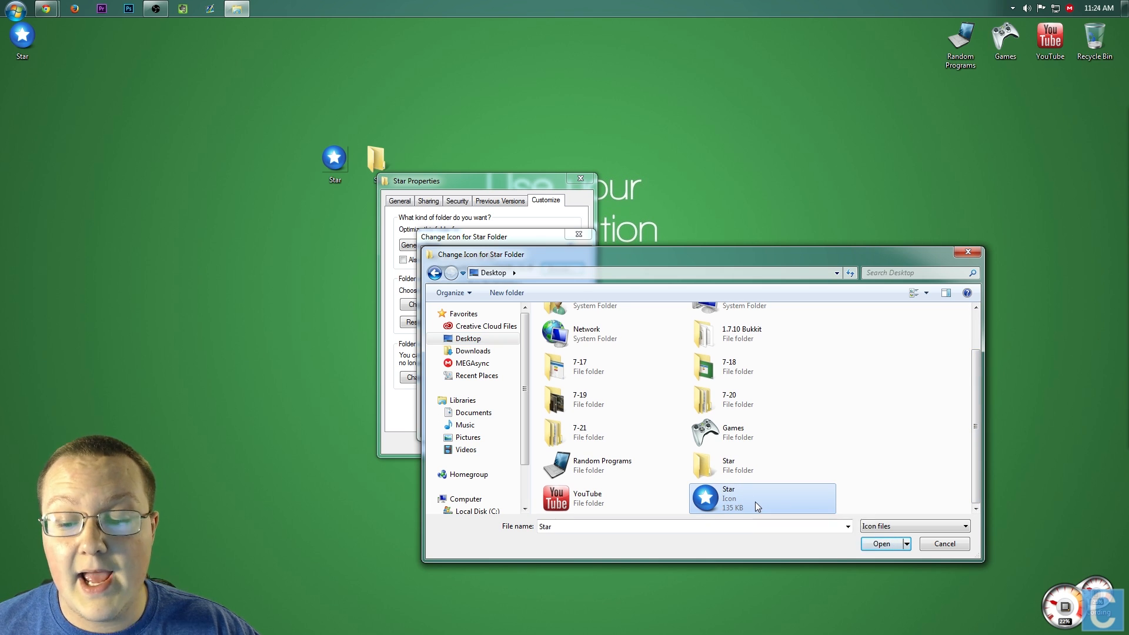
left_click(881, 543)
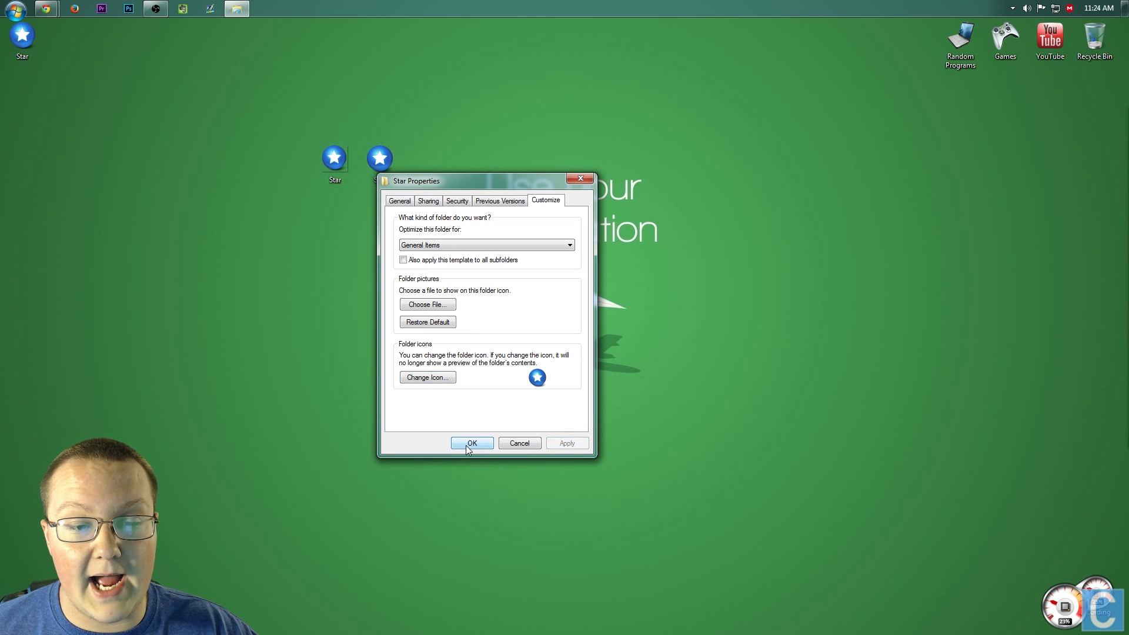
Apply the star icon, open and close the Star folder, and drag it among the desktop icons.
left_click(471, 443)
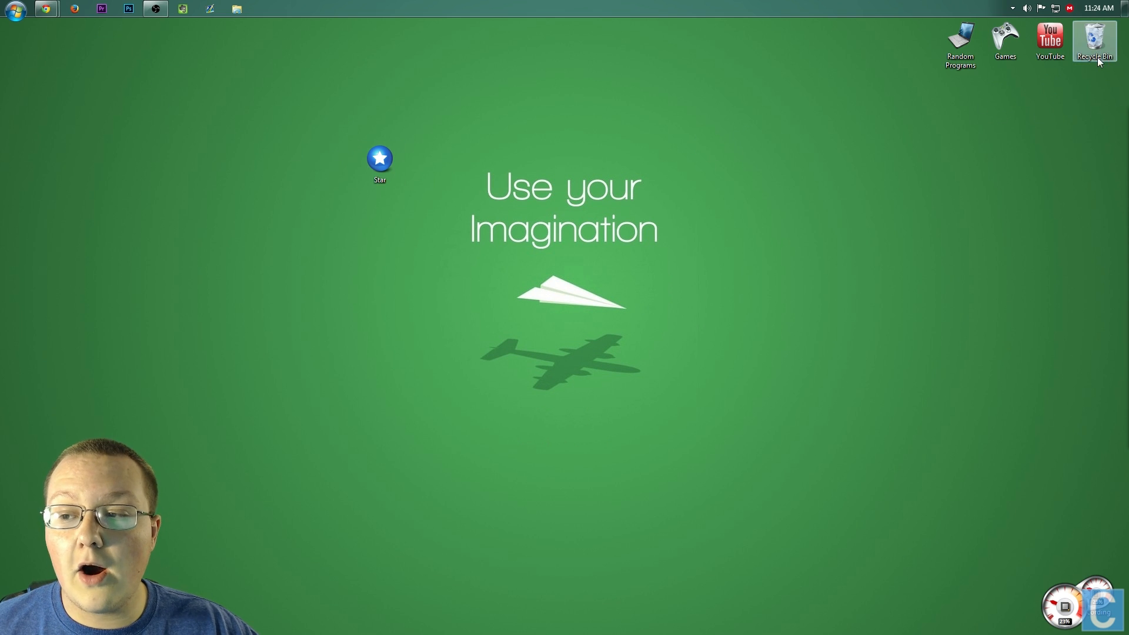
double_click(379, 158)
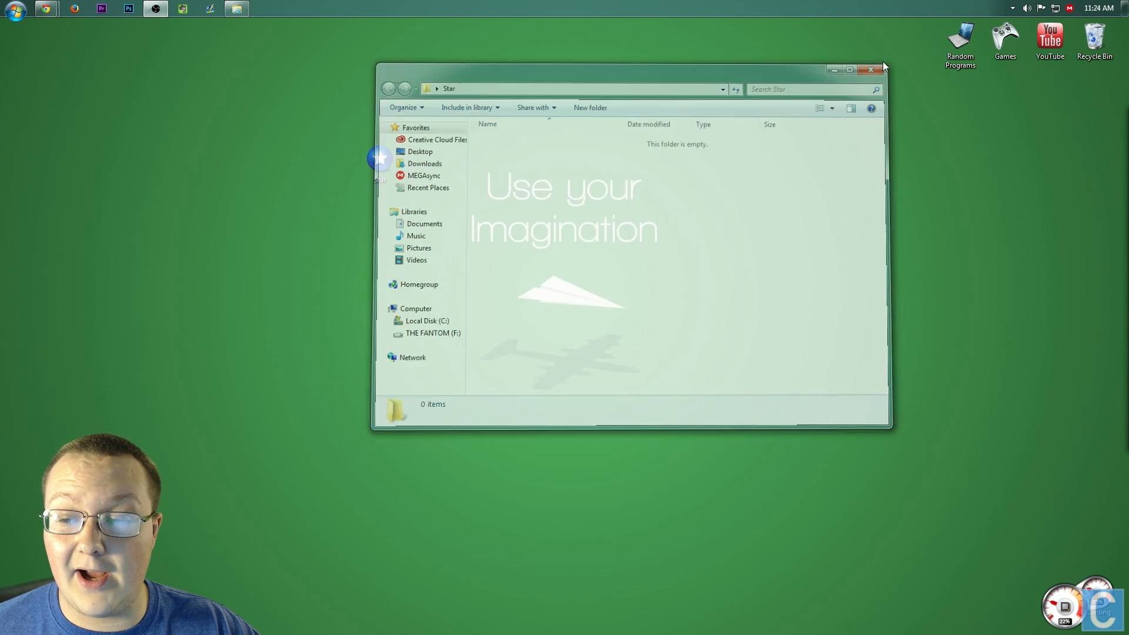
left_click(870, 69)
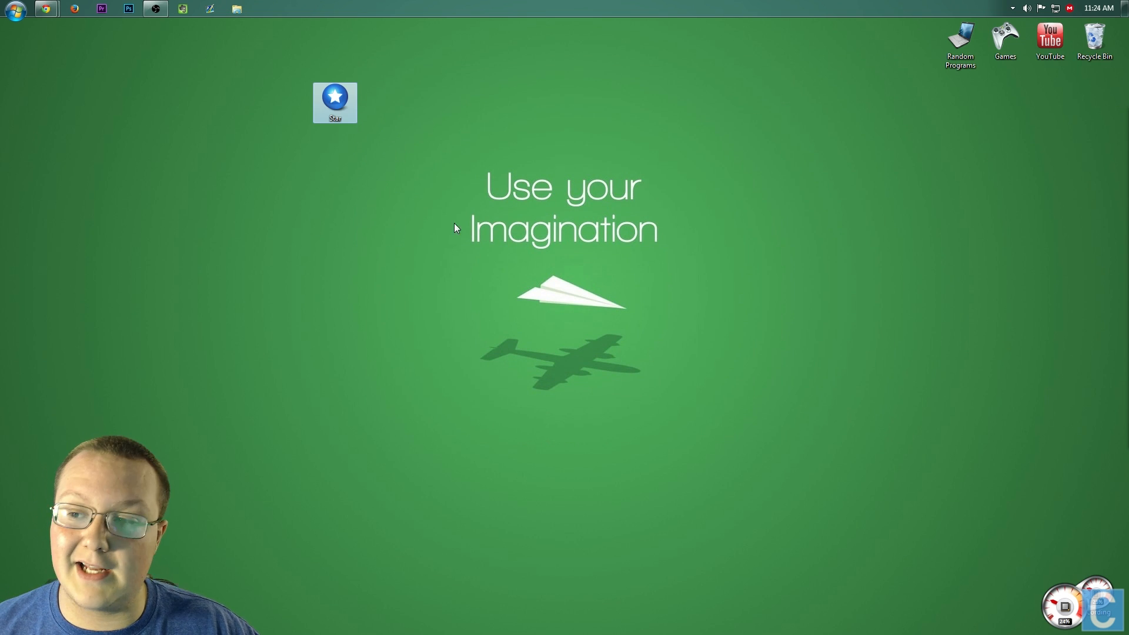
left_click_drag(335, 100, 916, 34)
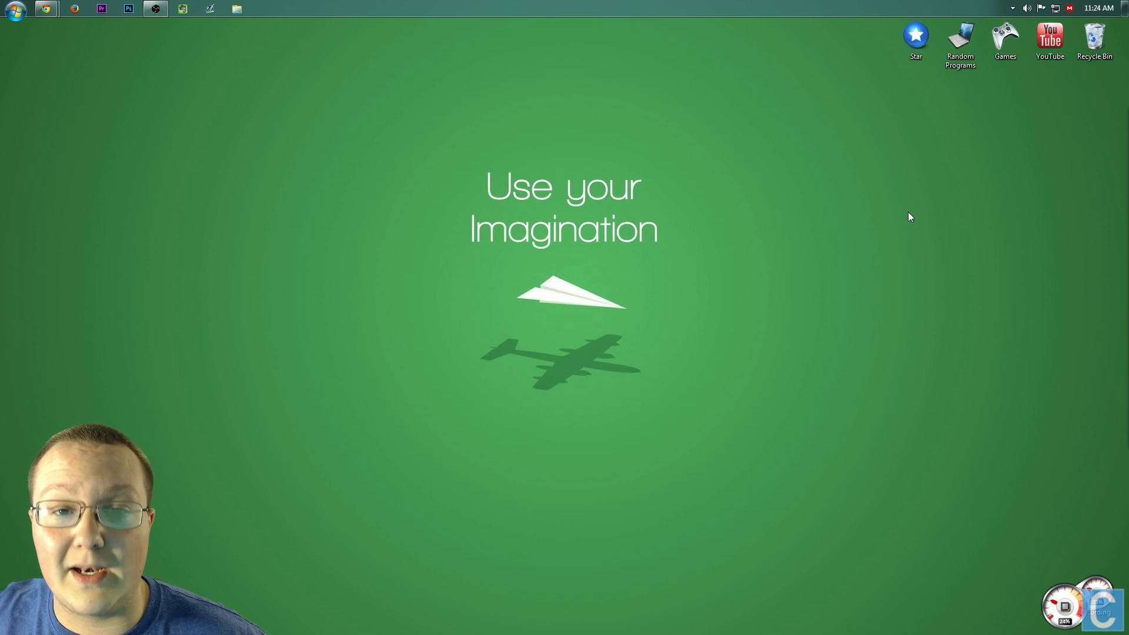
left_click_drag(916, 35, 478, 122)
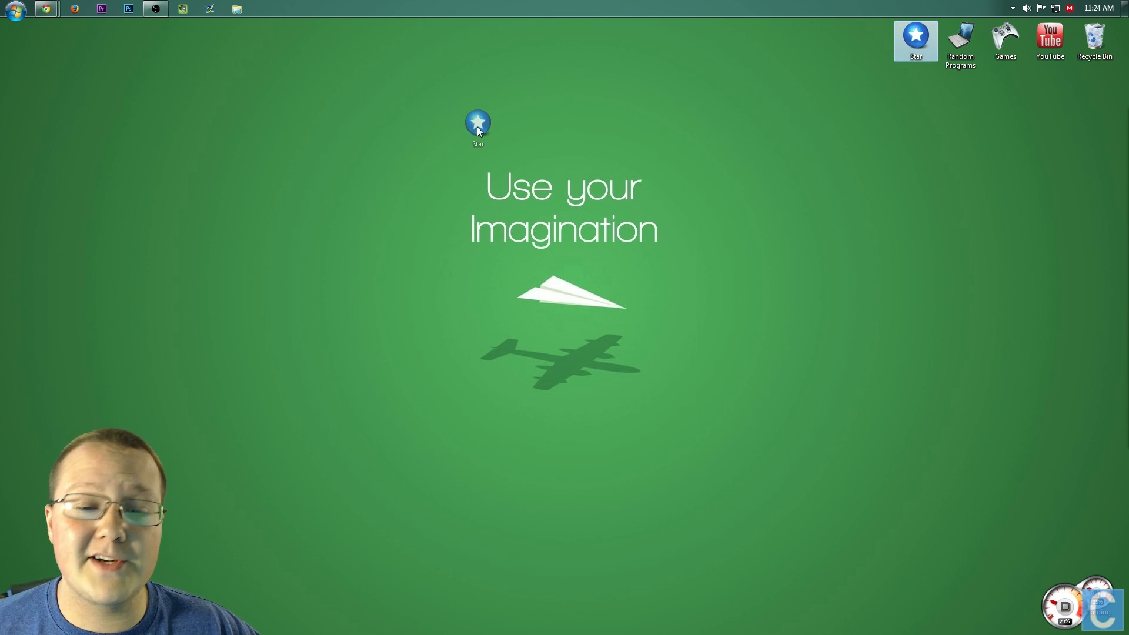